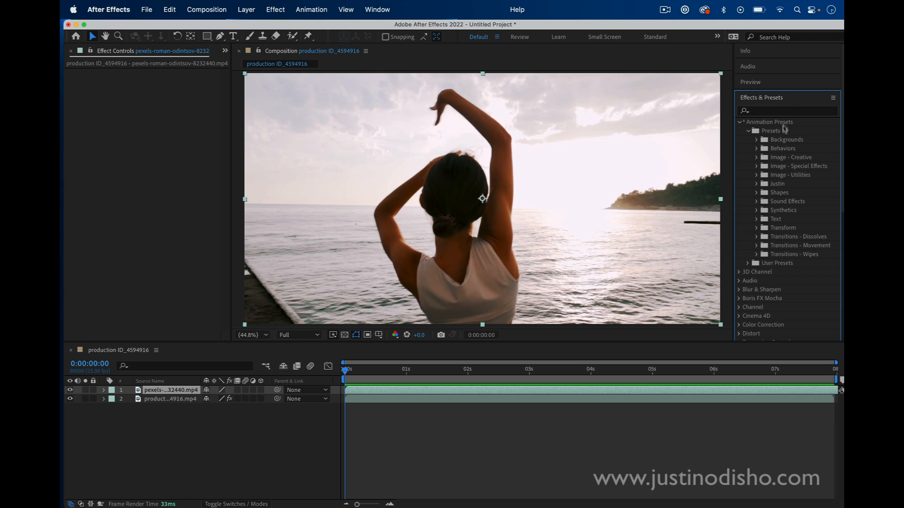
Apply the test1 preset from the Justin folder, giving the top clip Gaussian Blur and Colorama, and preview it
click(757, 184)
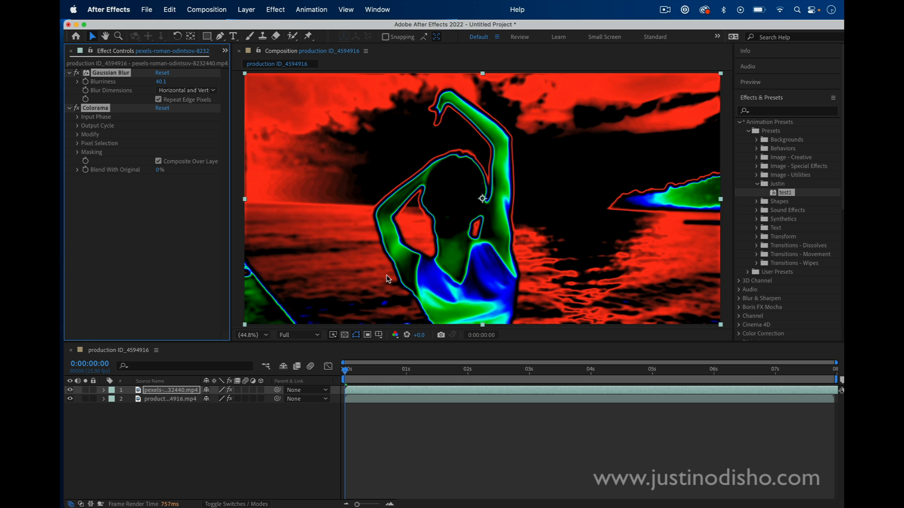
click(375, 369)
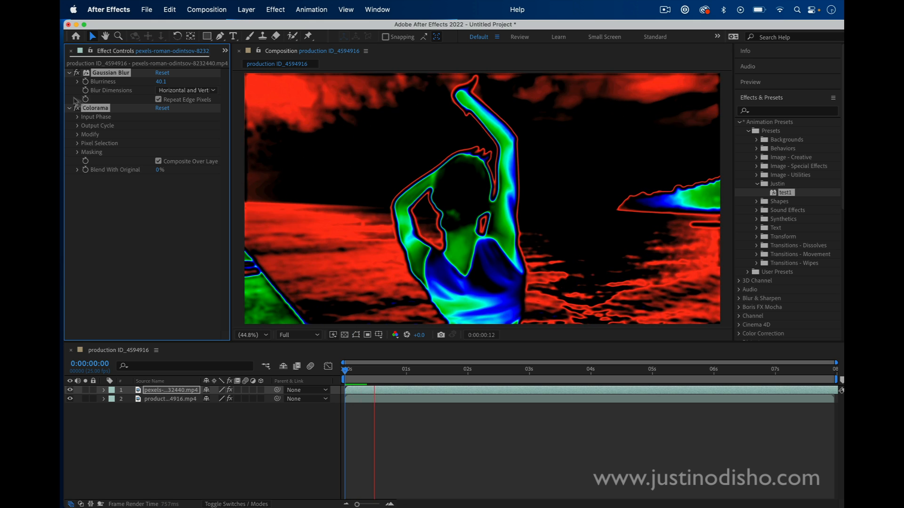
click(69, 72)
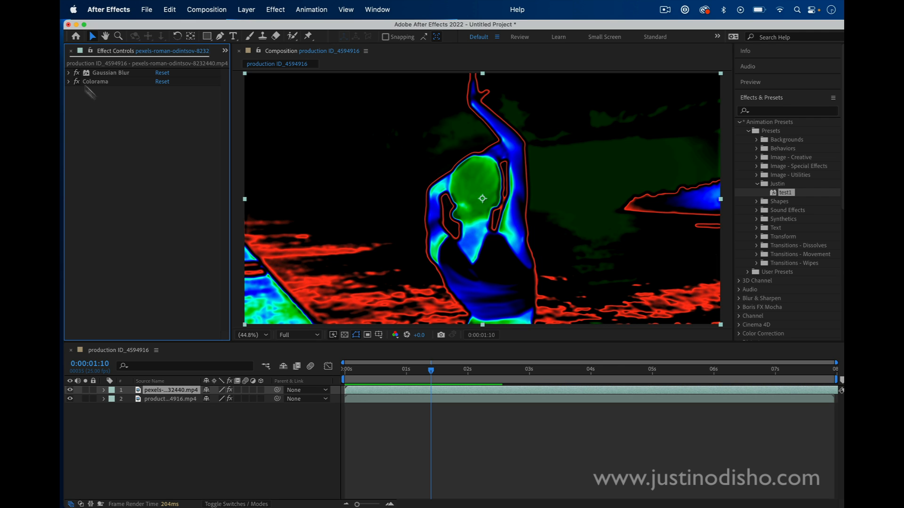
mouse_move(97, 100)
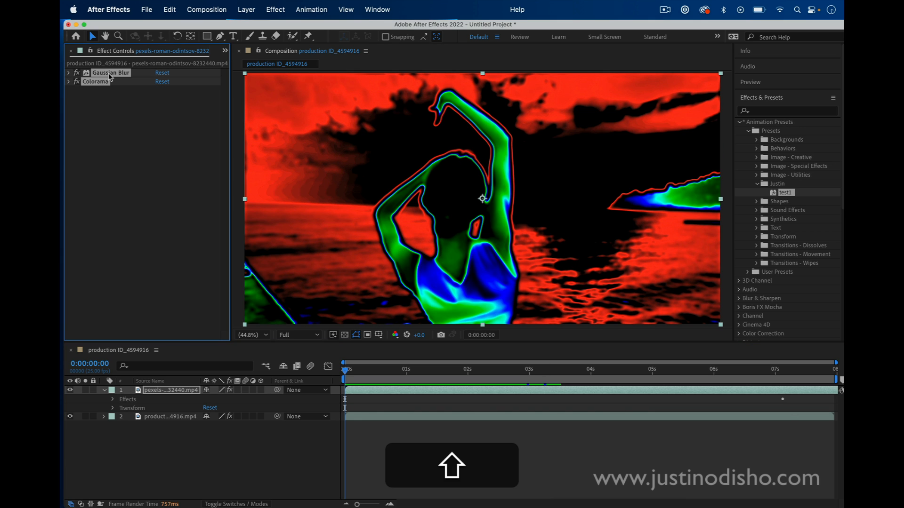
Save the clip's effects via Animation > Save Animation Preset as a user preset named HEATMAP
click(311, 10)
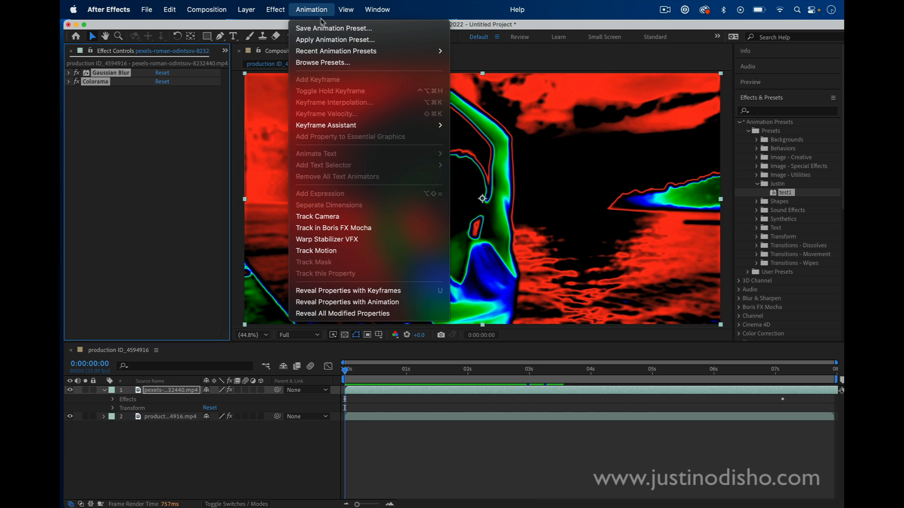
click(312, 10)
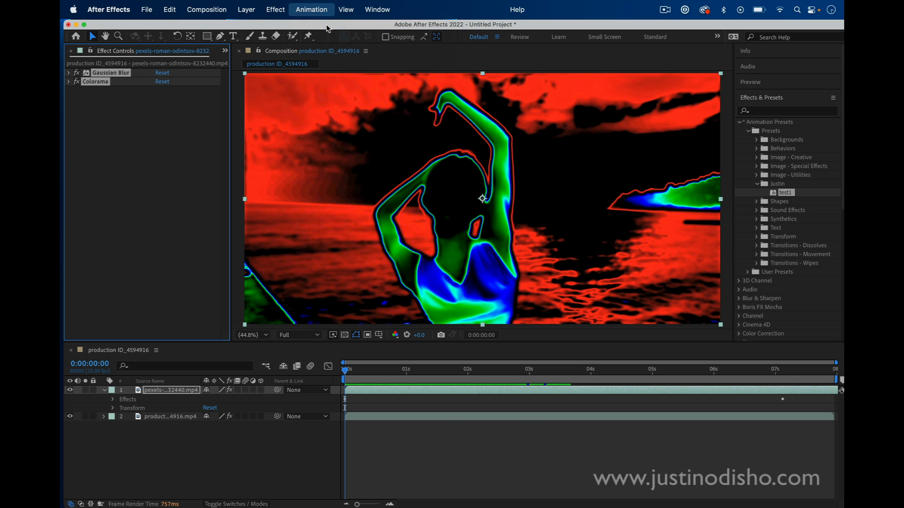
click(311, 10)
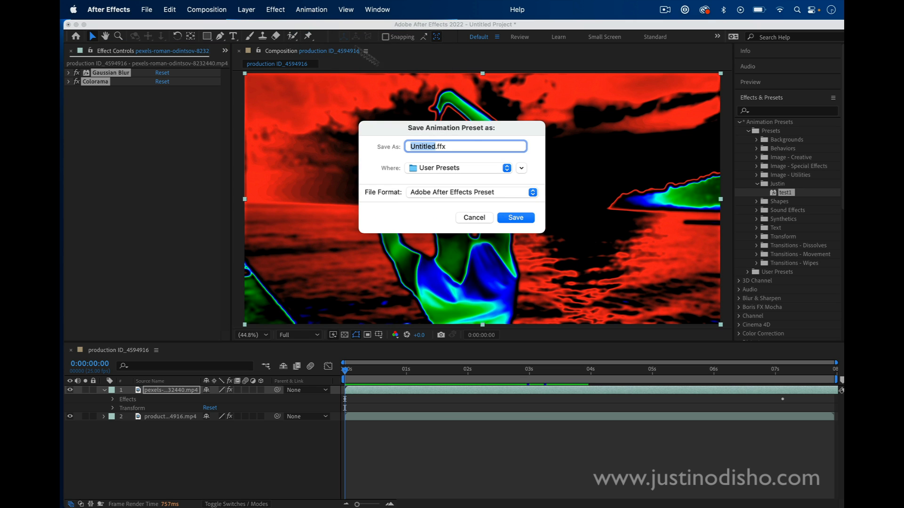
click(519, 167)
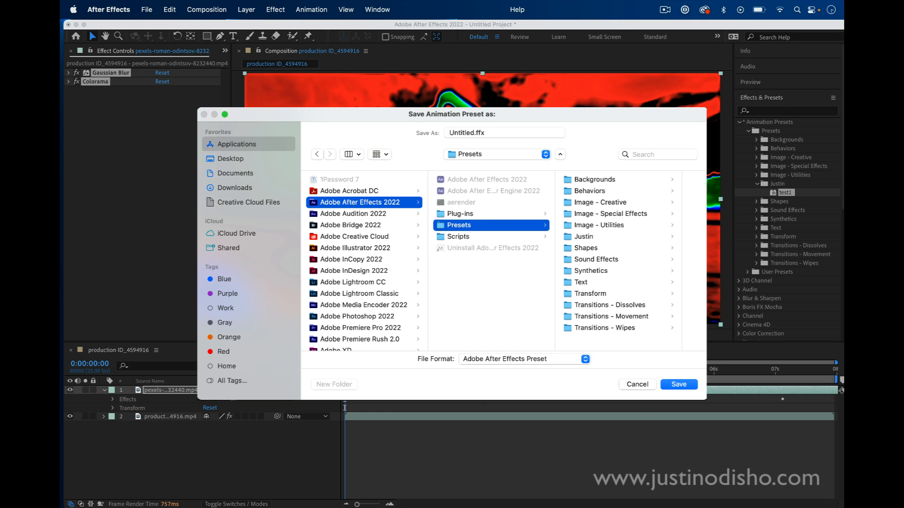
mouse_move(780, 185)
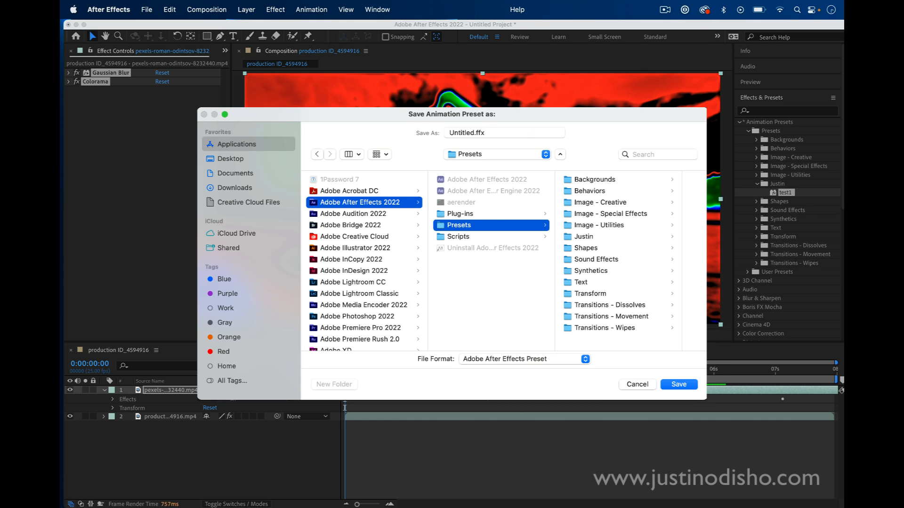
text(HEATMA.ffx)
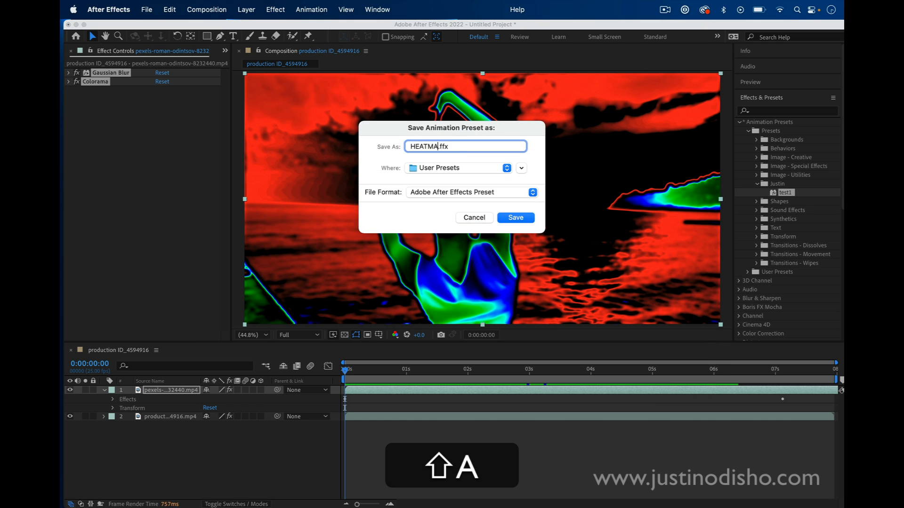
click(515, 217)
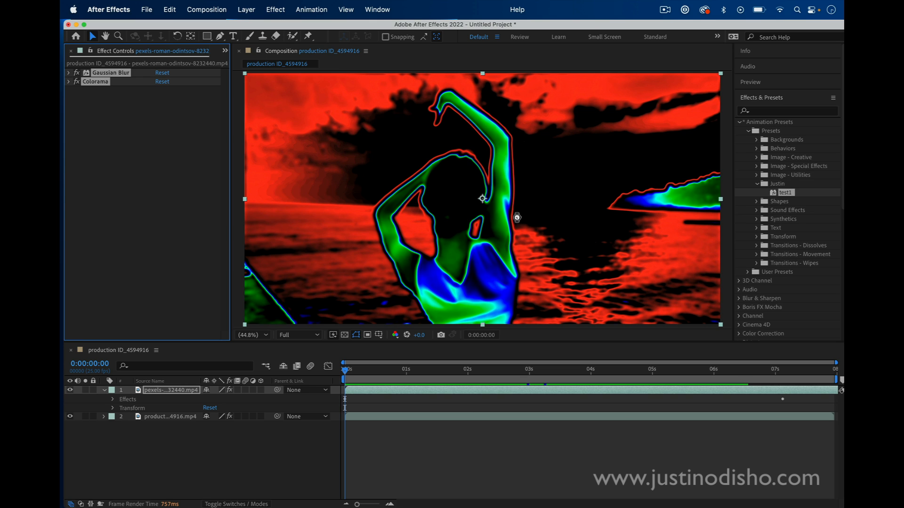
Locate HEATMAP under Animation Presets > User Presets and select it
click(740, 121)
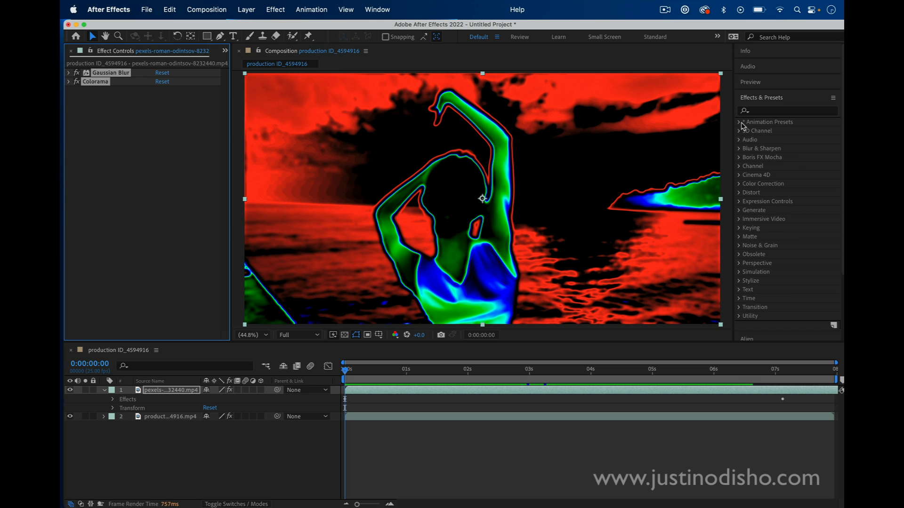
click(740, 121)
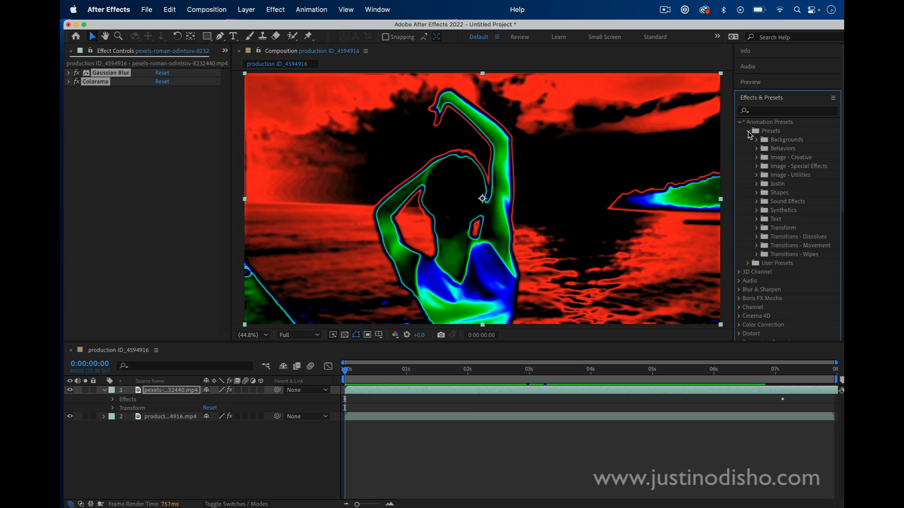
click(746, 263)
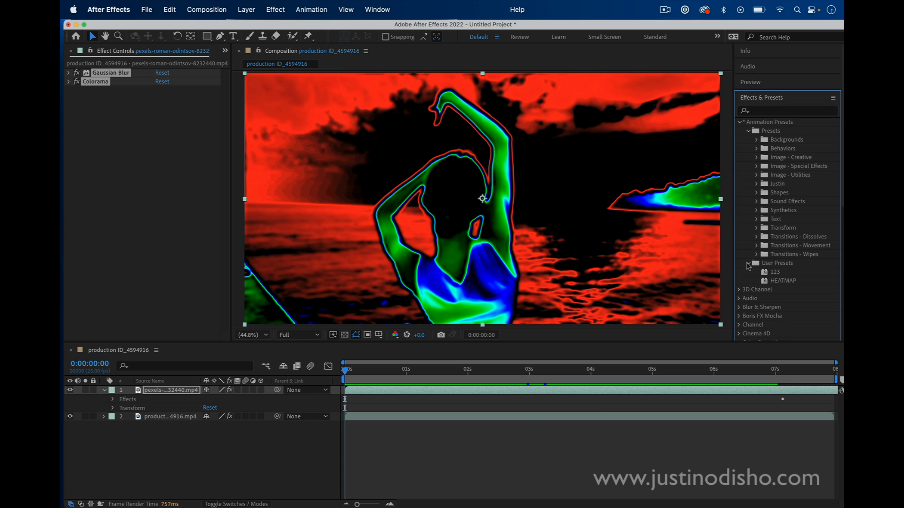
click(783, 280)
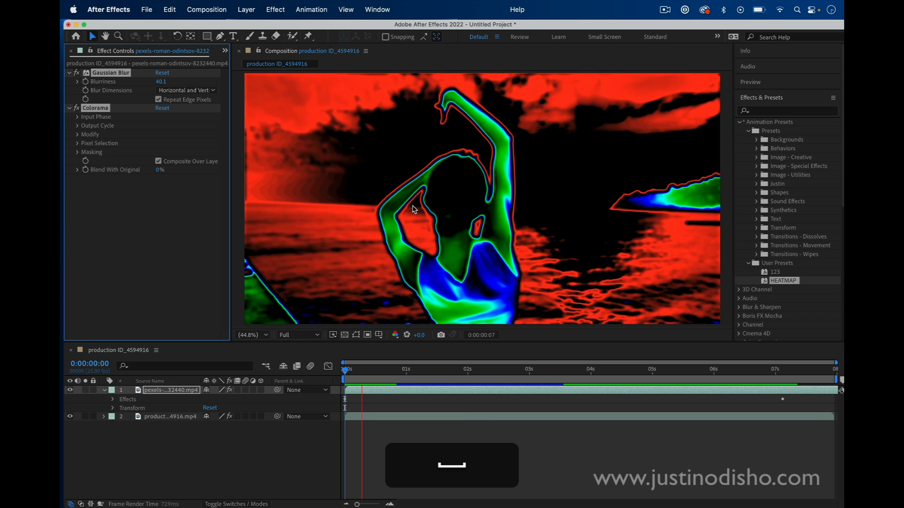
Stop the preview and reveal Colorama's Output Cycle settings on the clip
click(470, 369)
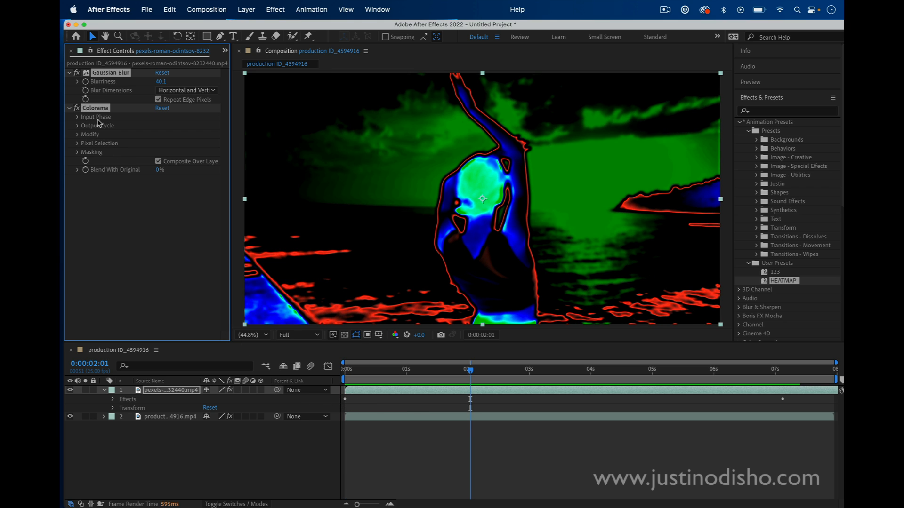
click(97, 125)
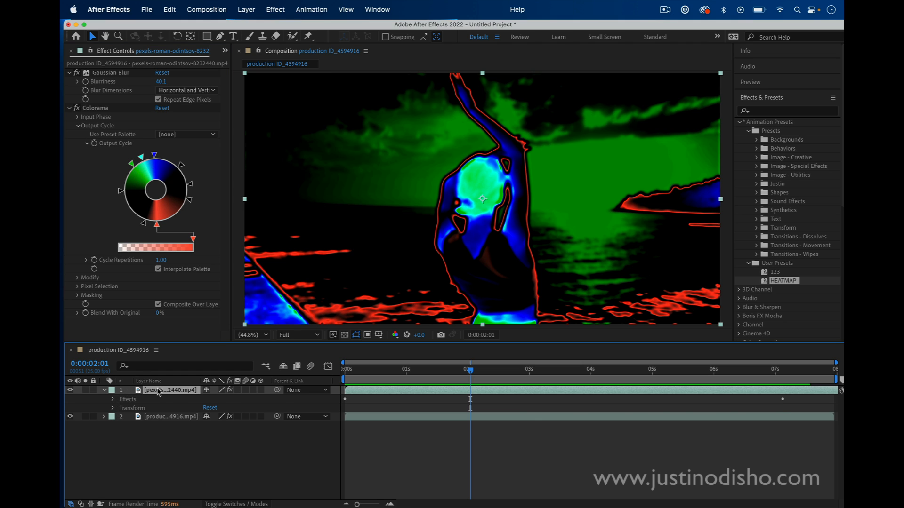
Drive Colorama's Phase Shift with the expression value=time*50 and preview the cycling colours
click(104, 390)
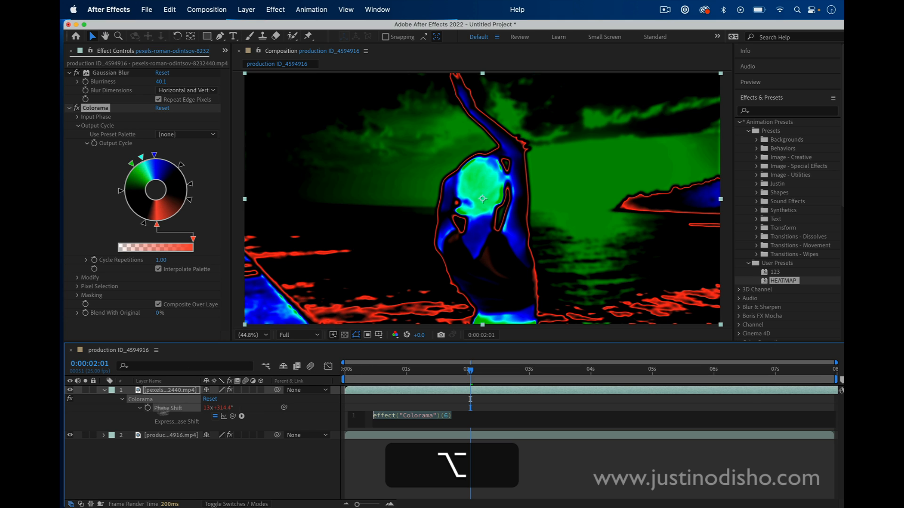
click(410, 415)
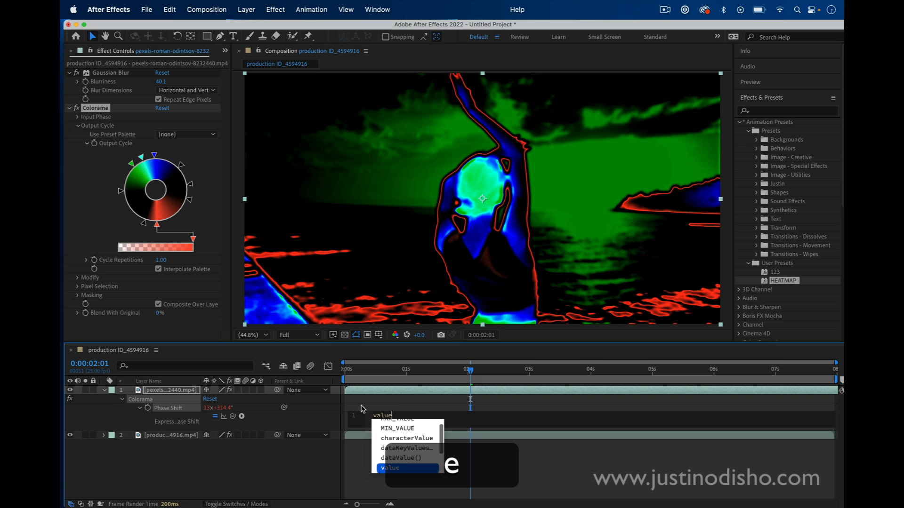
text(=time*50)
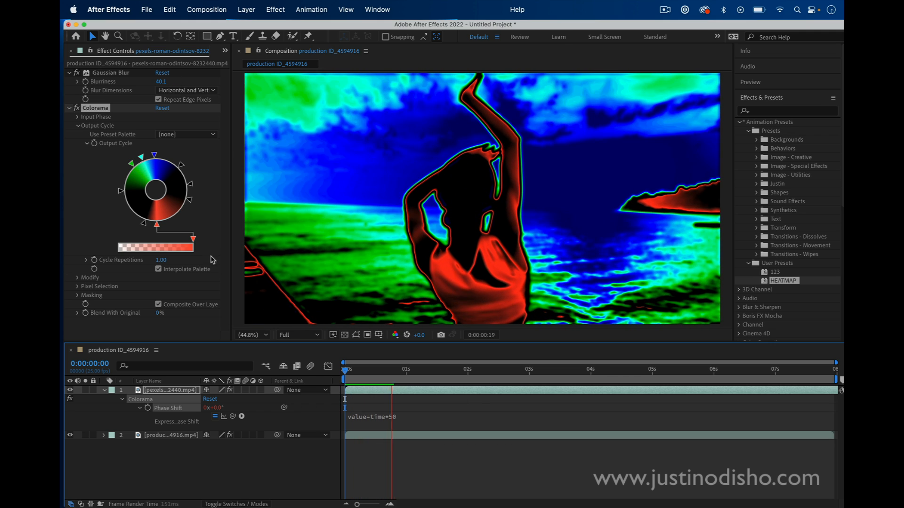
click(461, 369)
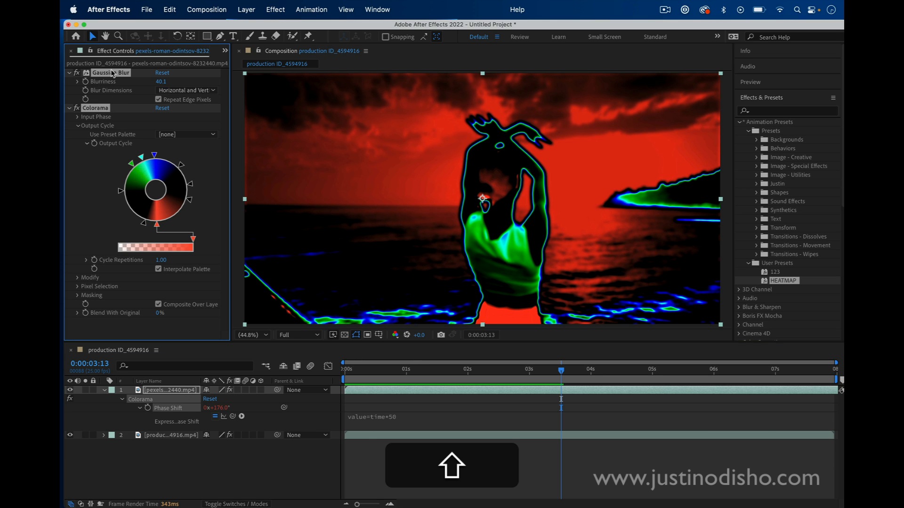
Save Gaussian Blur and Colorama with the phase expression as user preset HEATMAP2 and show it in the presets list
click(310, 9)
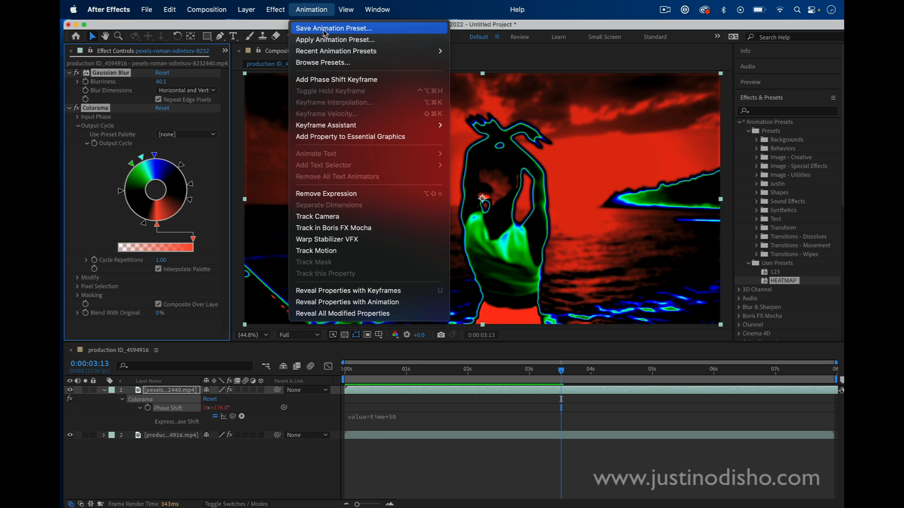
click(333, 27)
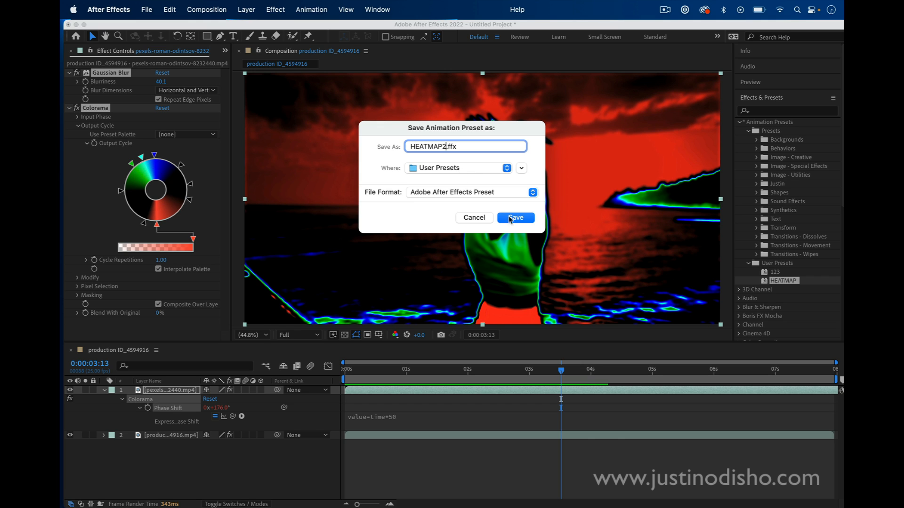
click(514, 217)
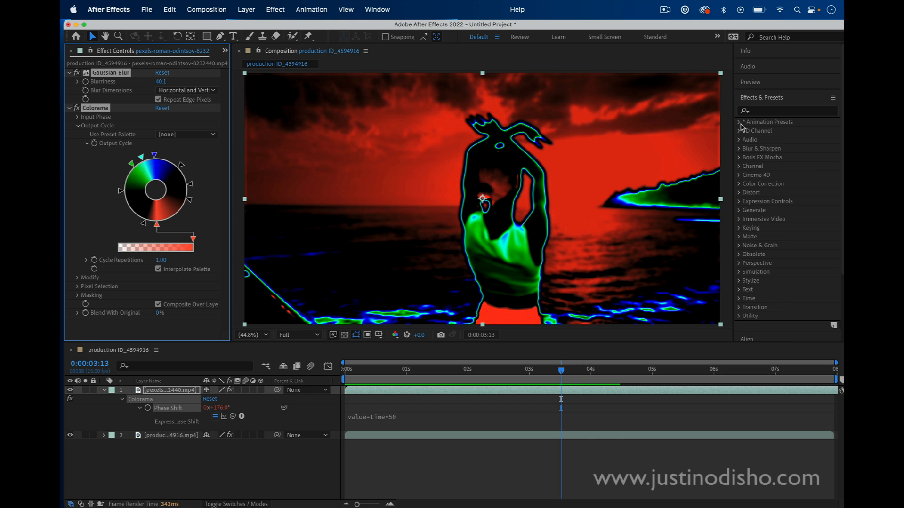
click(740, 121)
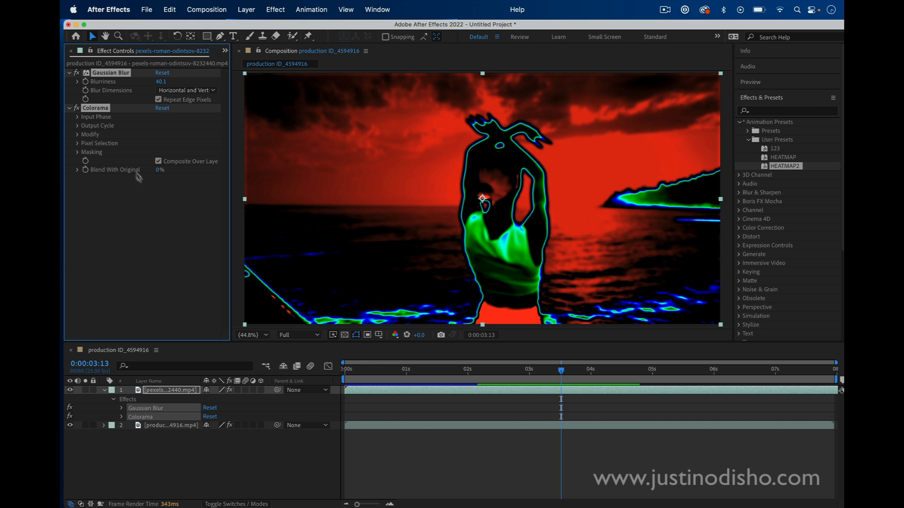
Apply HEATMAP2 to the clip and select its restored Phase Shift expression value=time*50
click(78, 117)
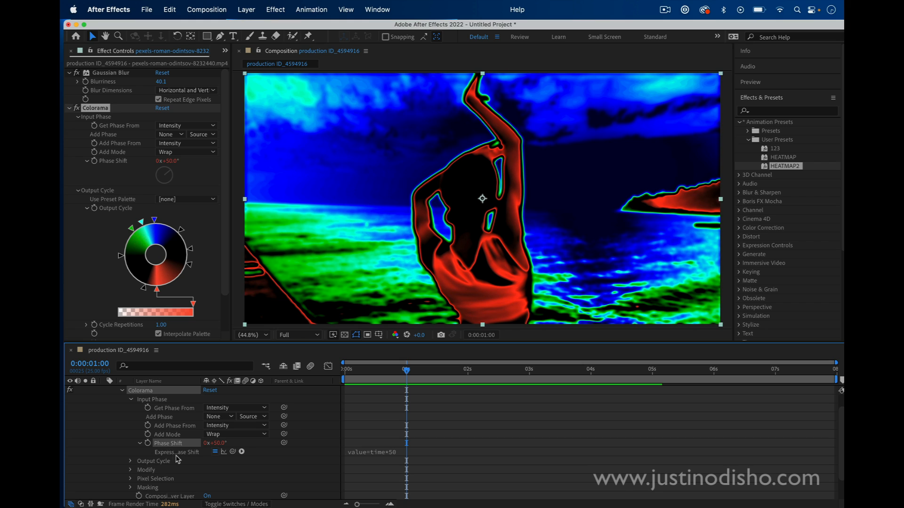
click(397, 450)
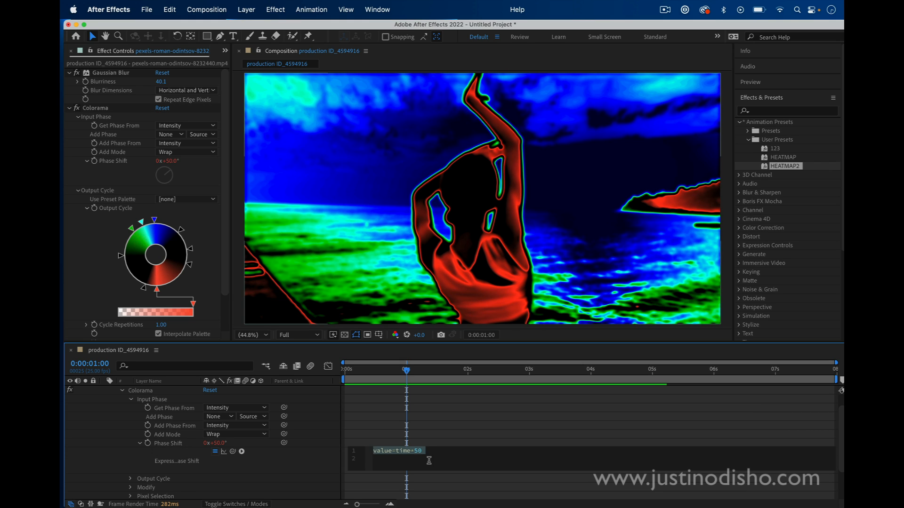